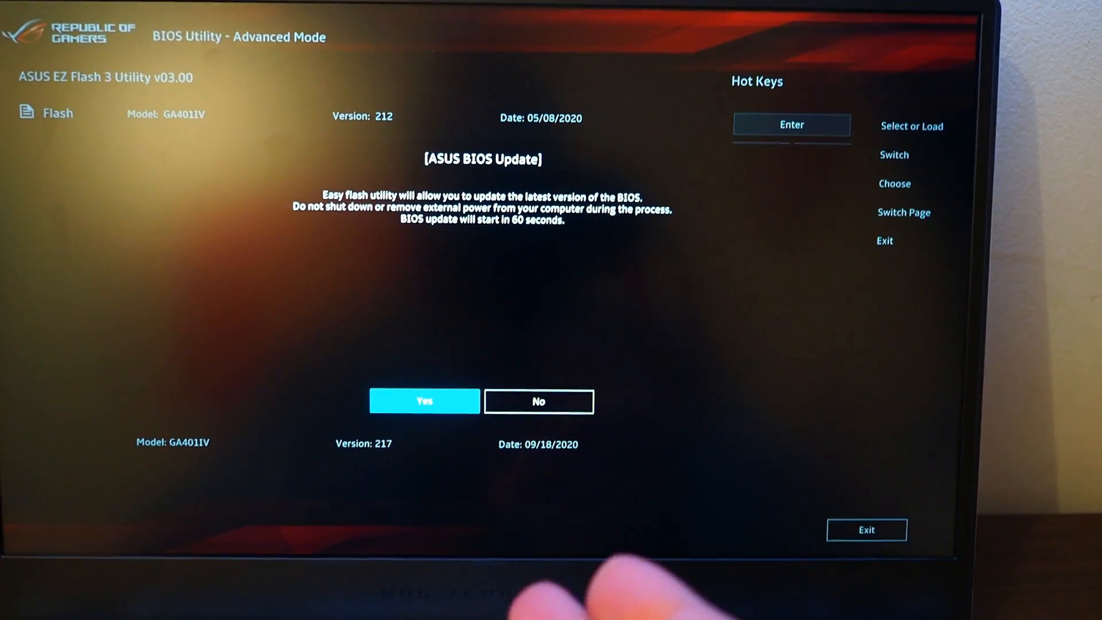
Accept the BIOS 217 update in the ASUS BIOS Update dialog to start flashing.
left_click(425, 401)
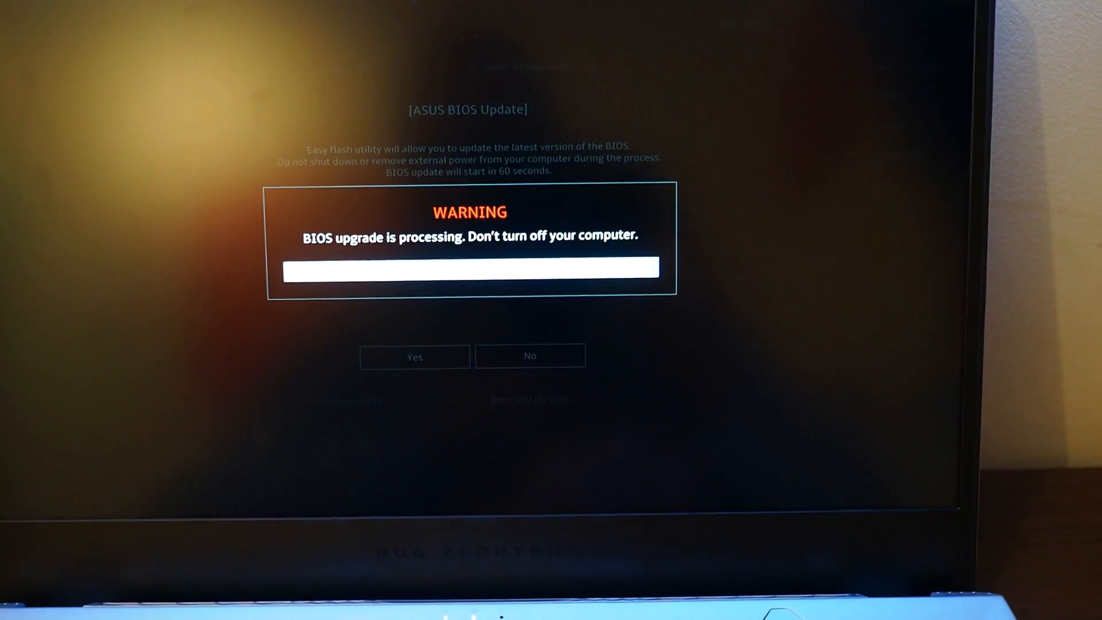